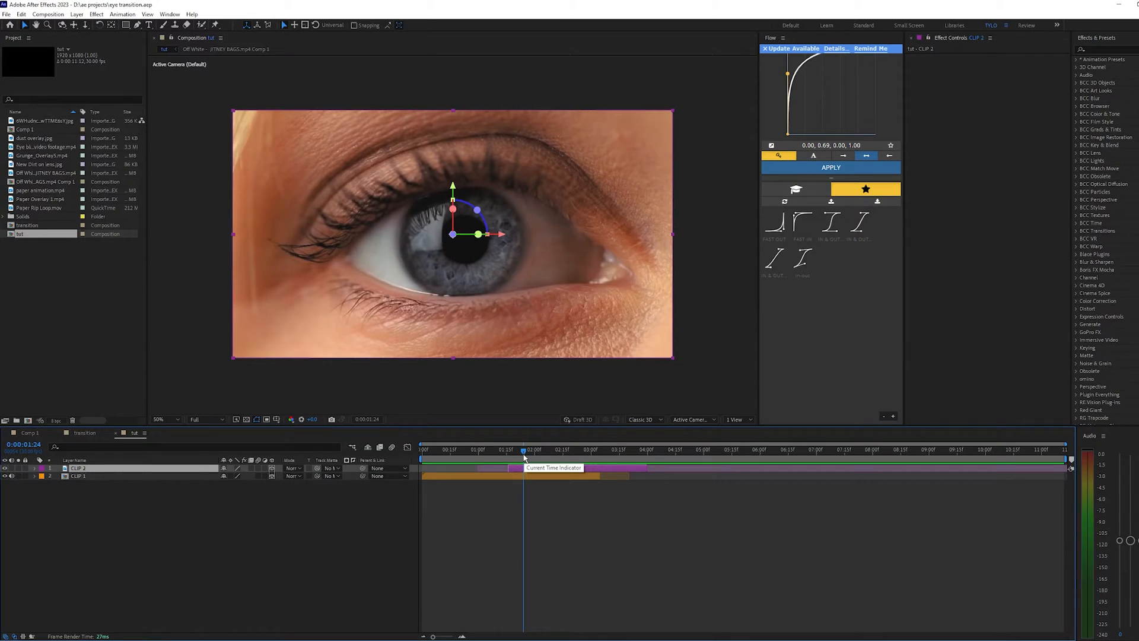
{"action": "mouse_move", "coordinate": [523, 457]}
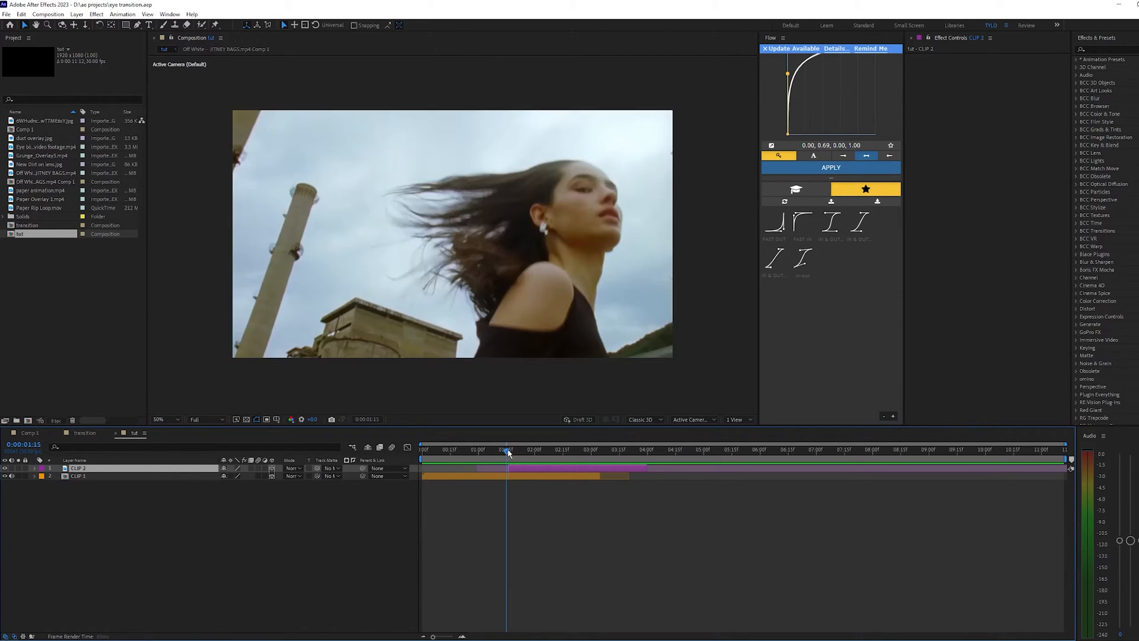
Step: Select the CLIP 2 eye layer after deselecting the other layers
{"action": "left_click", "coordinate": [508, 449]}
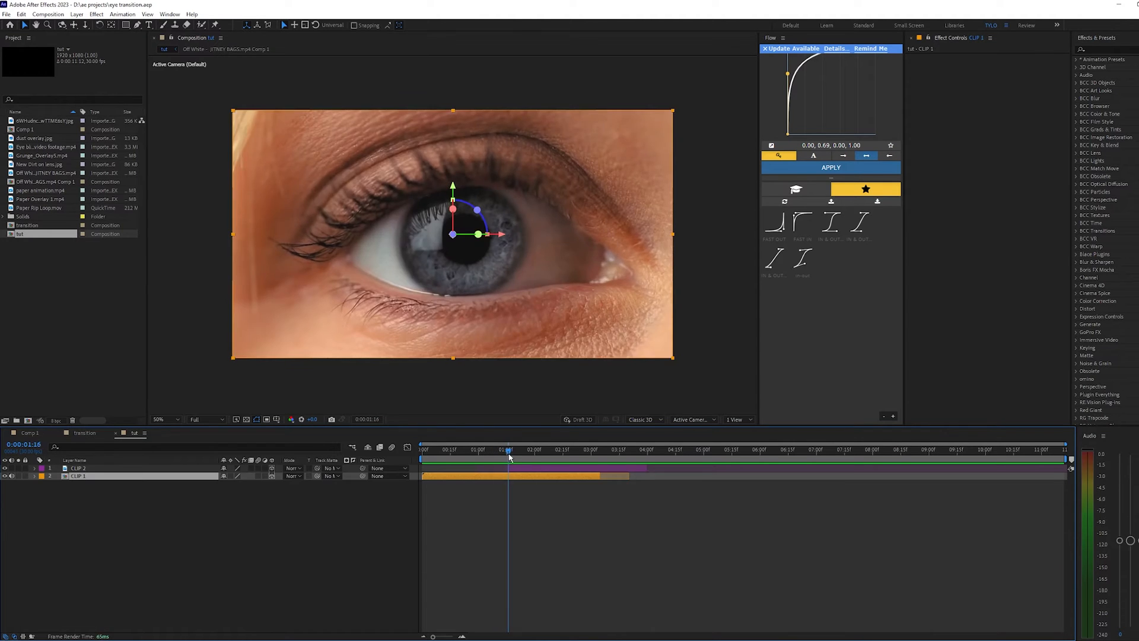
{"action": "left_click", "coordinate": [77, 476]}
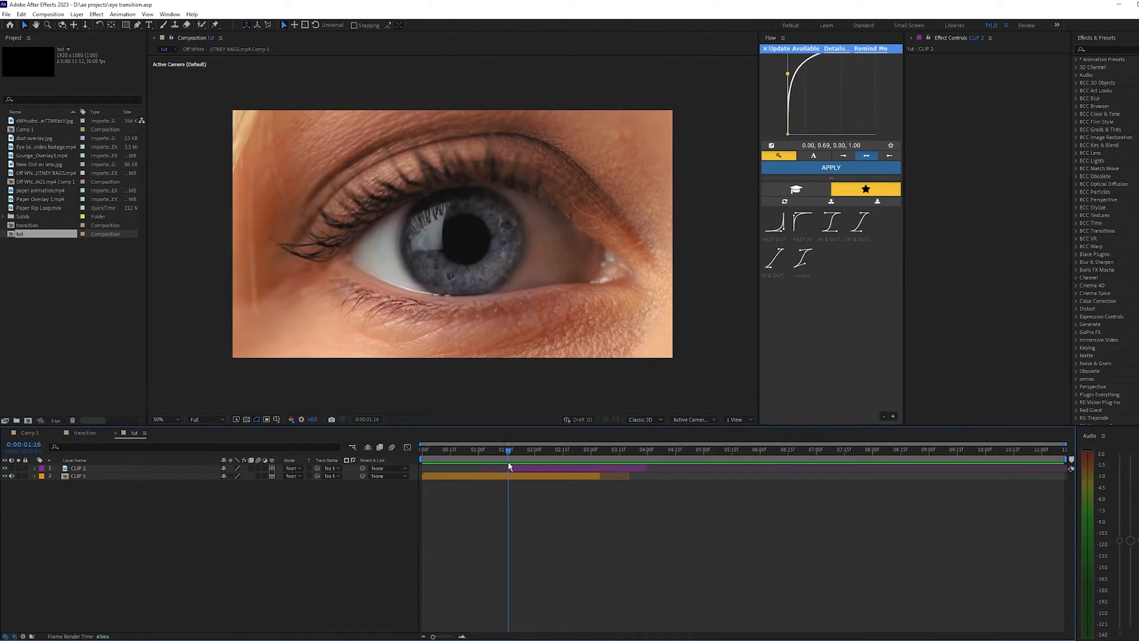
{"action": "left_click", "coordinate": [77, 468]}
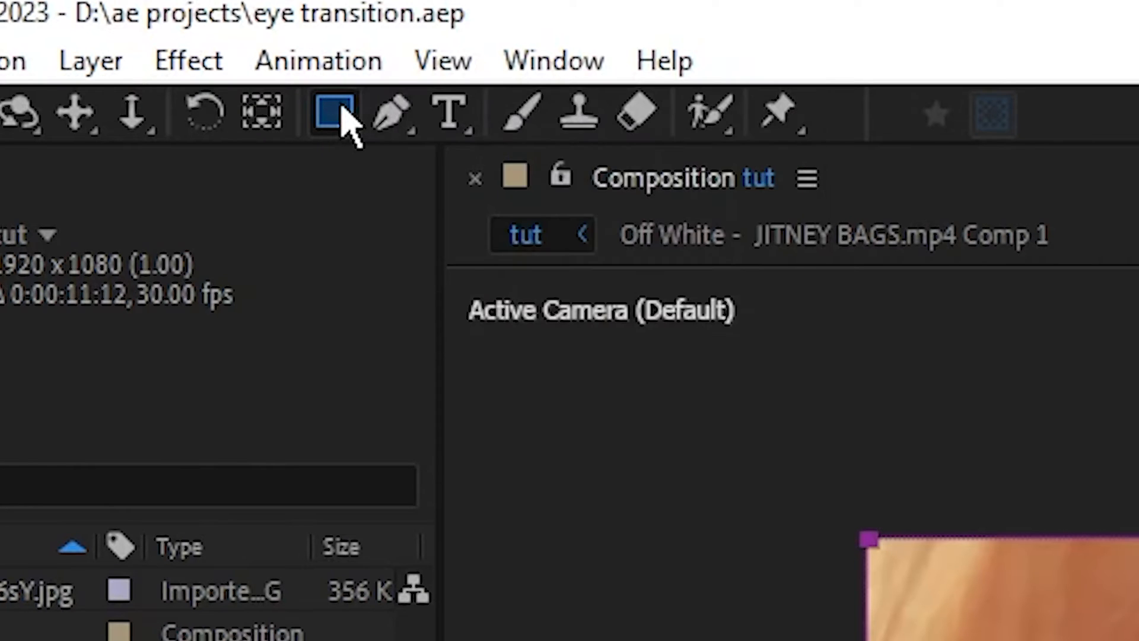
Step: Draw an ellipse mask around the iris and step ahead for the next Mask Path key
{"action": "left_click", "coordinate": [125, 23]}
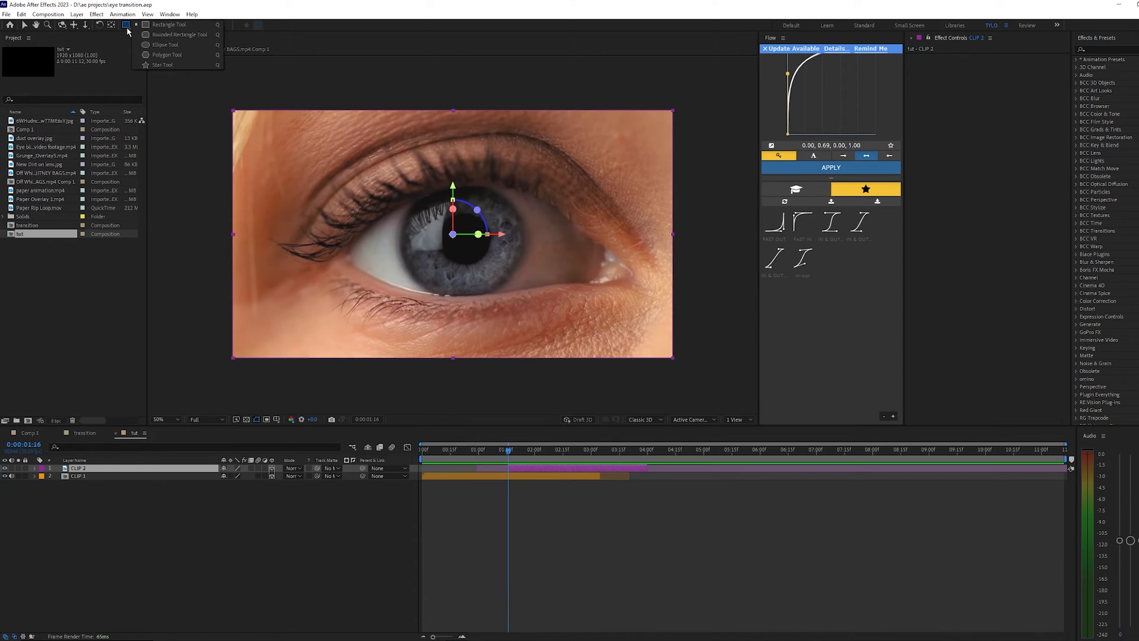
{"action": "mouse_move", "coordinate": [174, 34]}
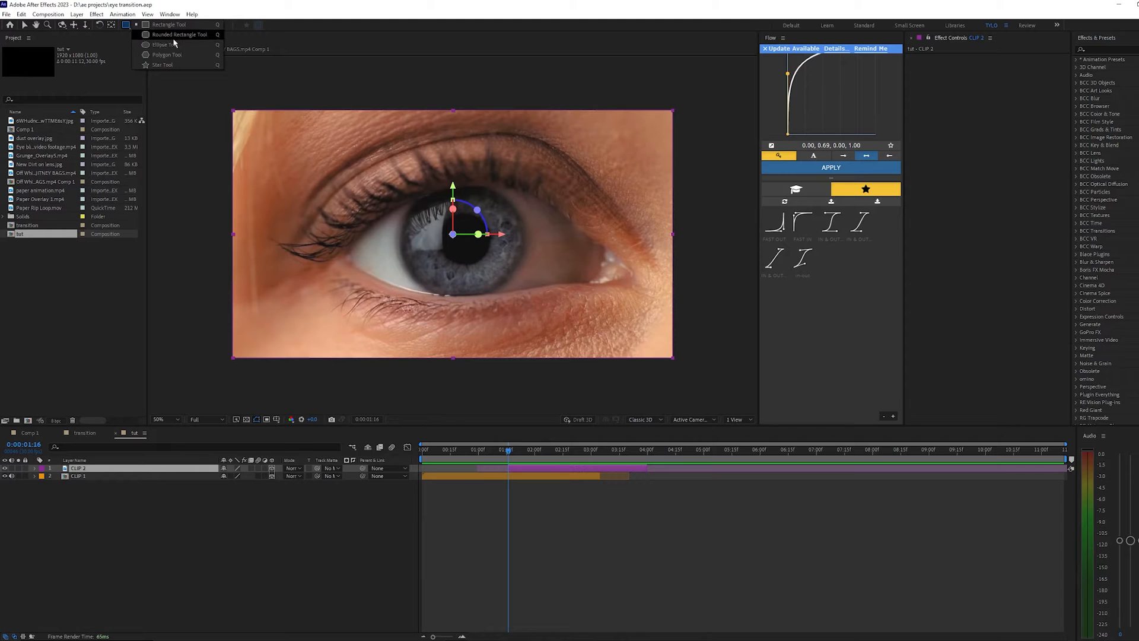
{"action": "left_click", "coordinate": [165, 44]}
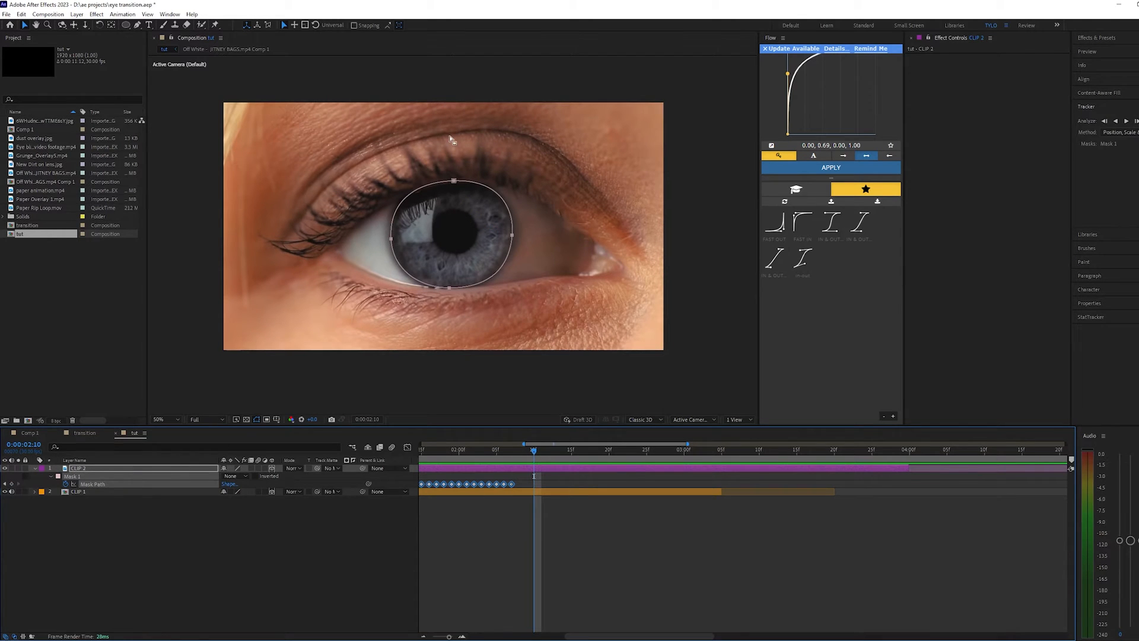
{"action": "left_click", "coordinate": [164, 419]}
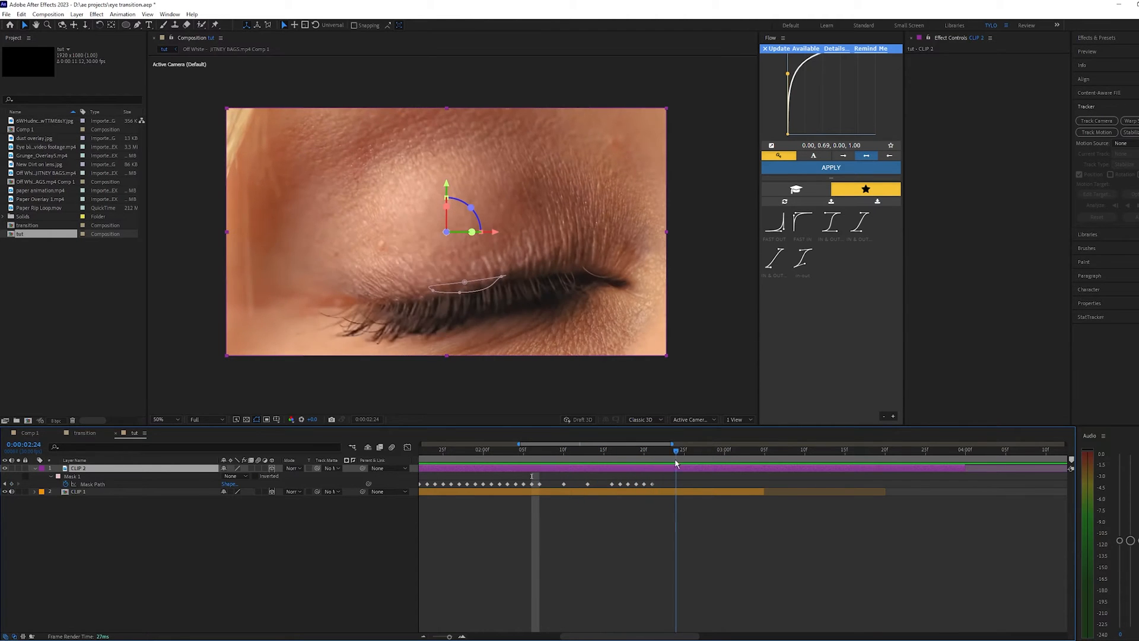
Step: Set Mask 1's mode to Subtract on CLIP 2
{"action": "left_click", "coordinate": [233, 476]}
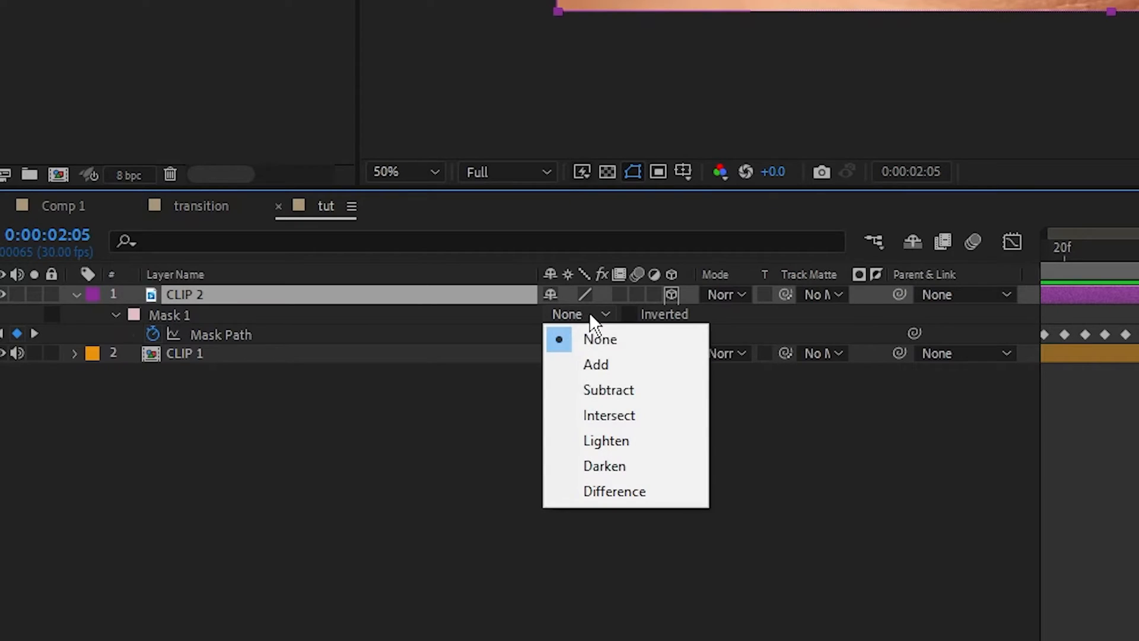
{"action": "left_click", "coordinate": [608, 389]}
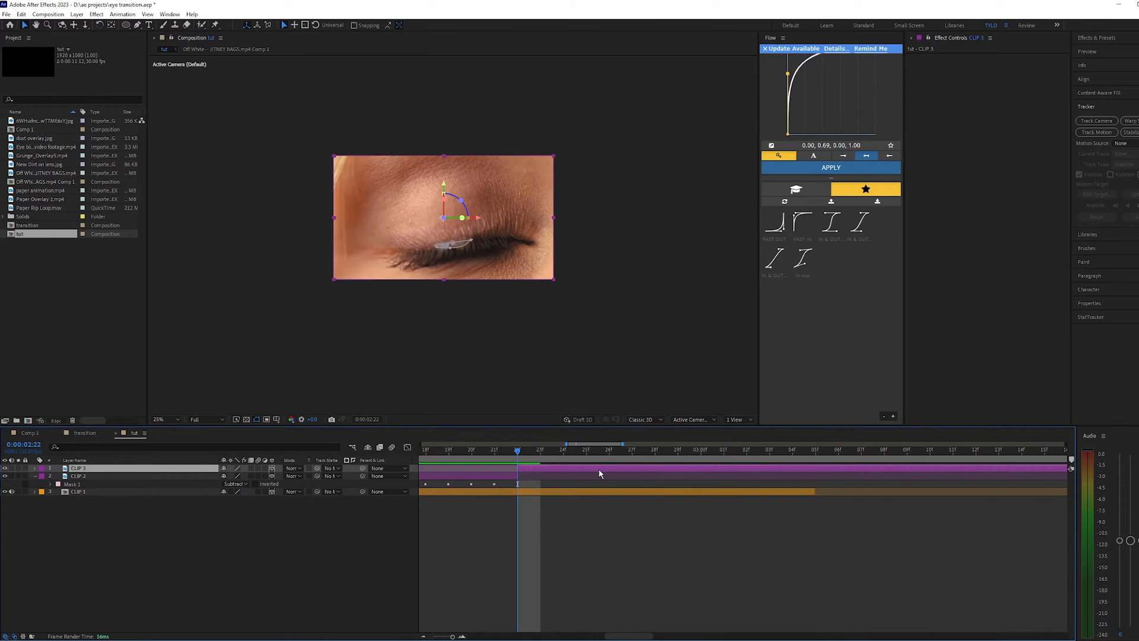
Step: Duplicate the eye layer into CLIP 4 and switch CLIP 2's Mask 1 mode to Add
{"action": "left_click", "coordinate": [49, 468]}
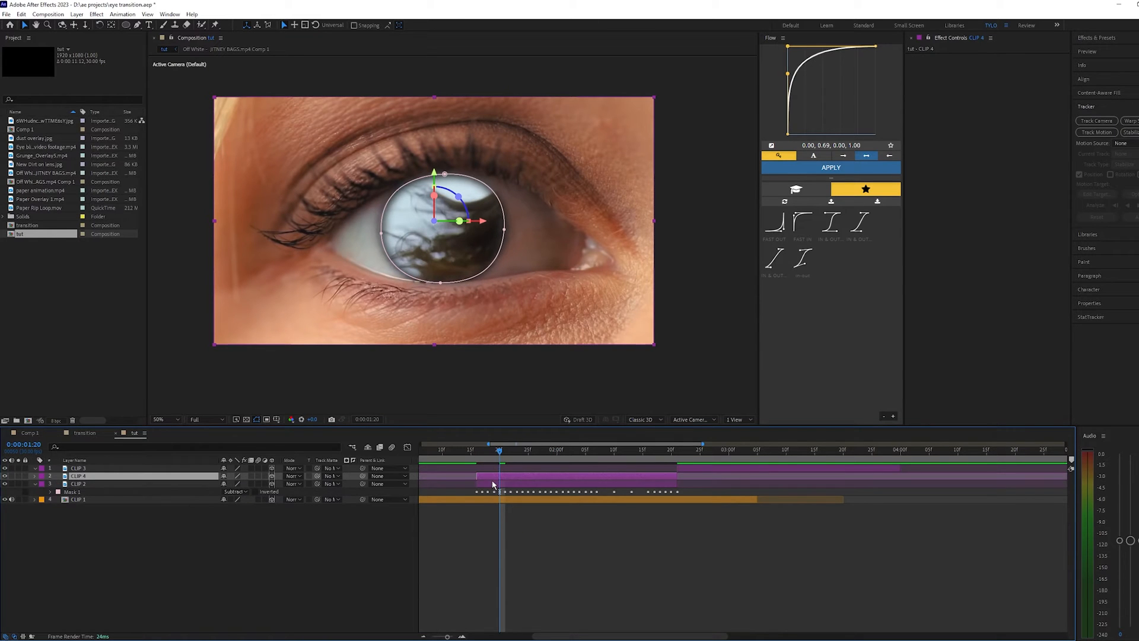
{"action": "left_click", "coordinate": [234, 491]}
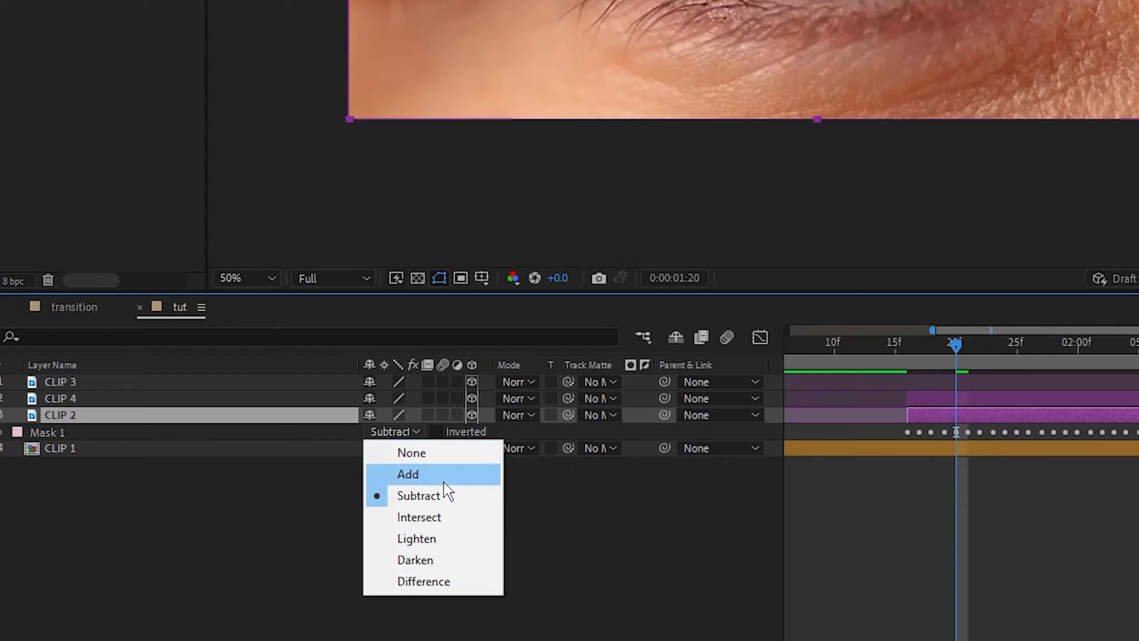
{"action": "left_click", "coordinate": [411, 452]}
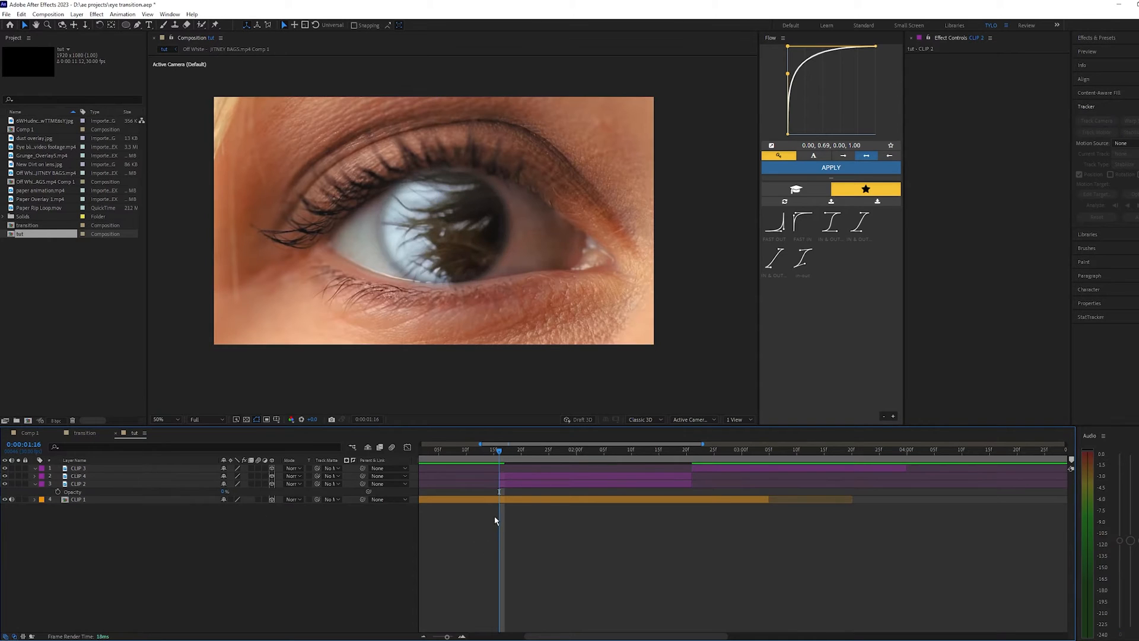
Step: Give CLIP 2 two opacity keyframes across the blink, then reveal CLIP 4's iris mask
{"action": "left_click", "coordinate": [77, 484]}
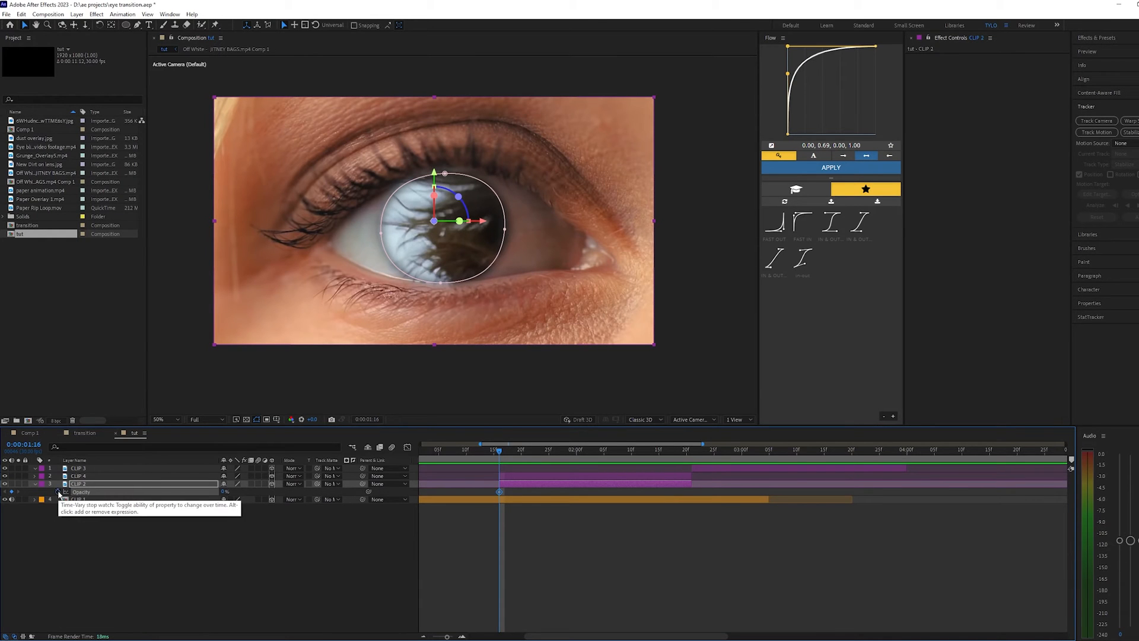
{"action": "left_click", "coordinate": [621, 449]}
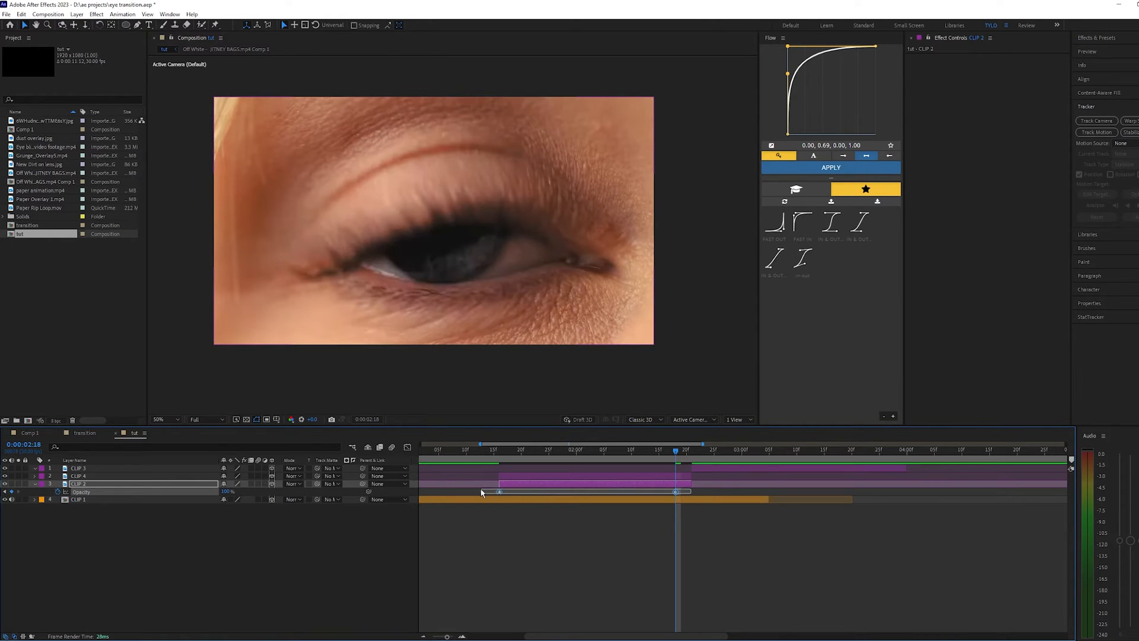
{"action": "left_click", "coordinate": [407, 449]}
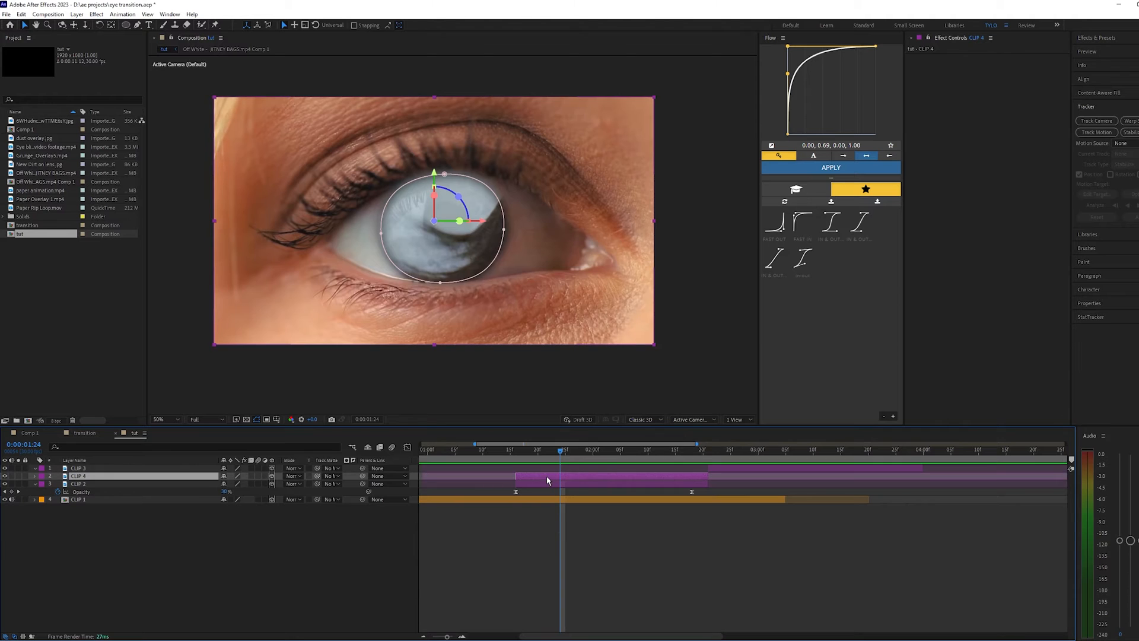
{"action": "left_click", "coordinate": [34, 484]}
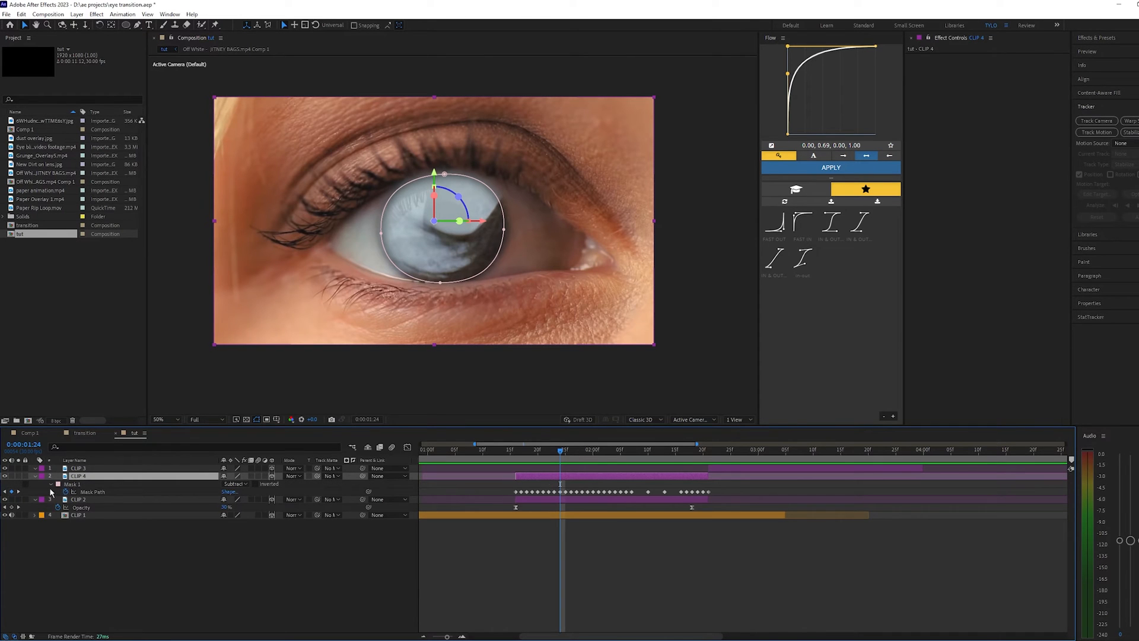
{"action": "left_click", "coordinate": [65, 492]}
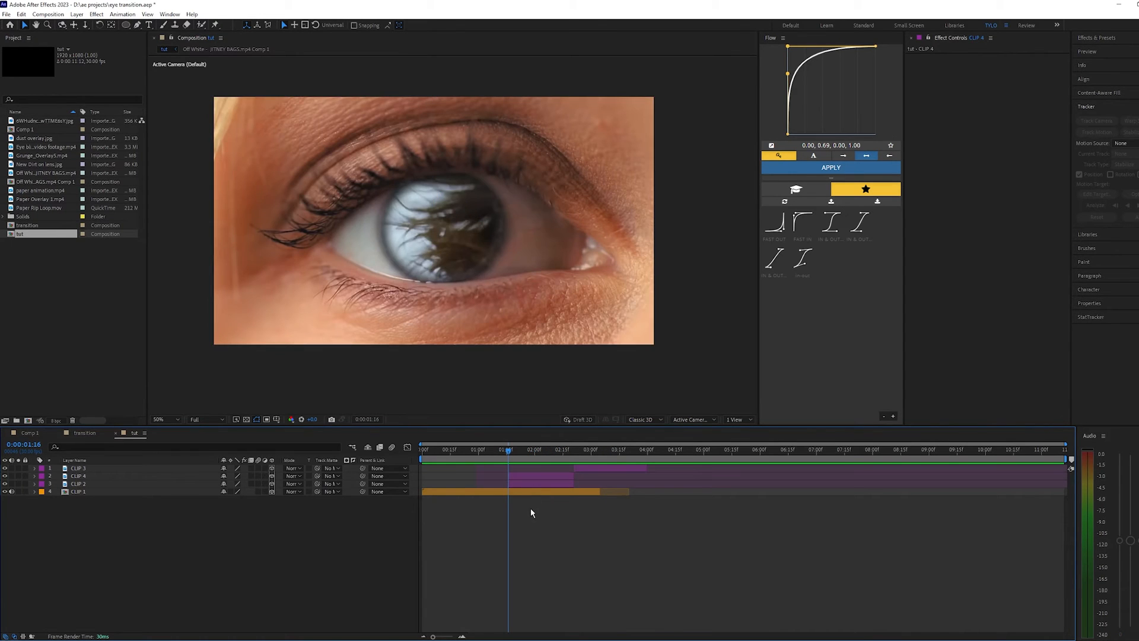
{"action": "left_click", "coordinate": [76, 14]}
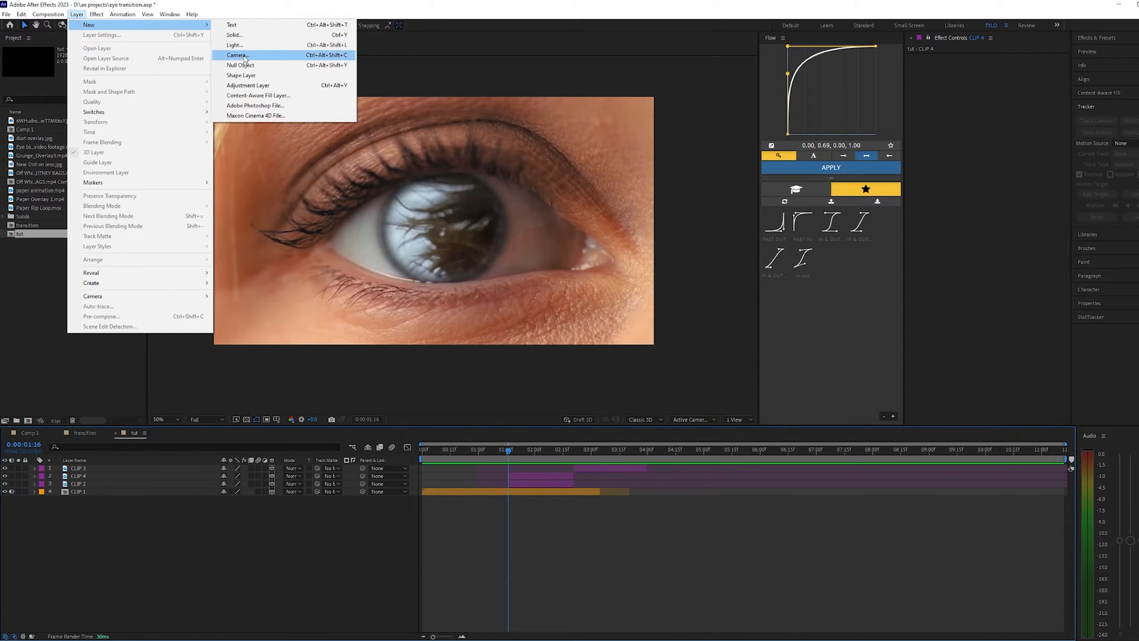
Step: Add Camera 1 and select Null 2 as the layer driving the camera
{"action": "left_click", "coordinate": [237, 54]}
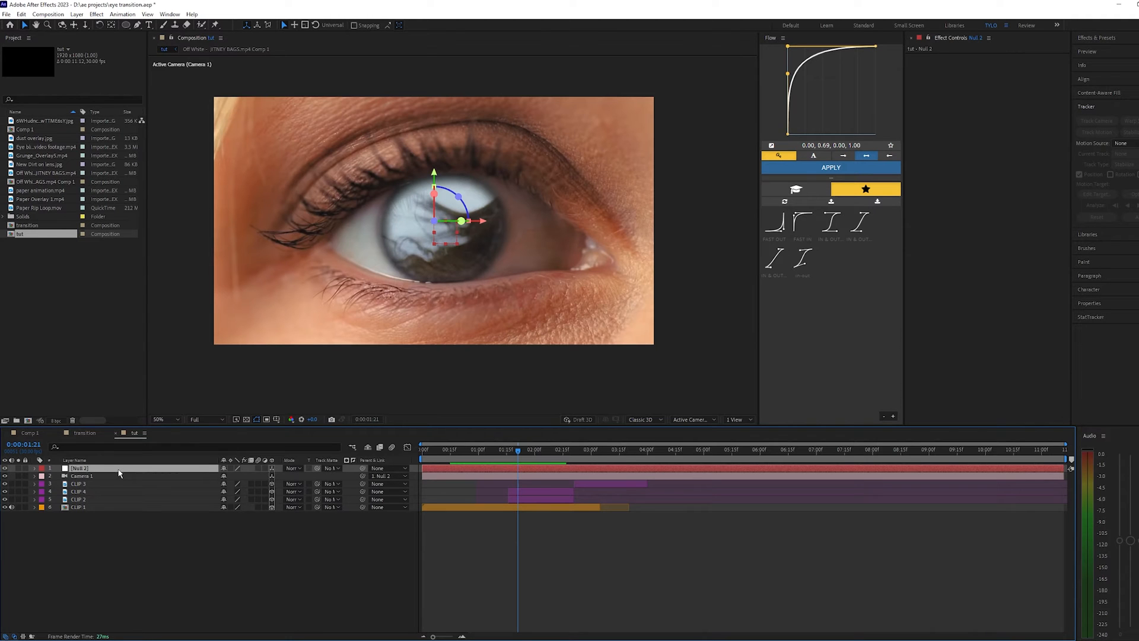
{"action": "left_click", "coordinate": [33, 468]}
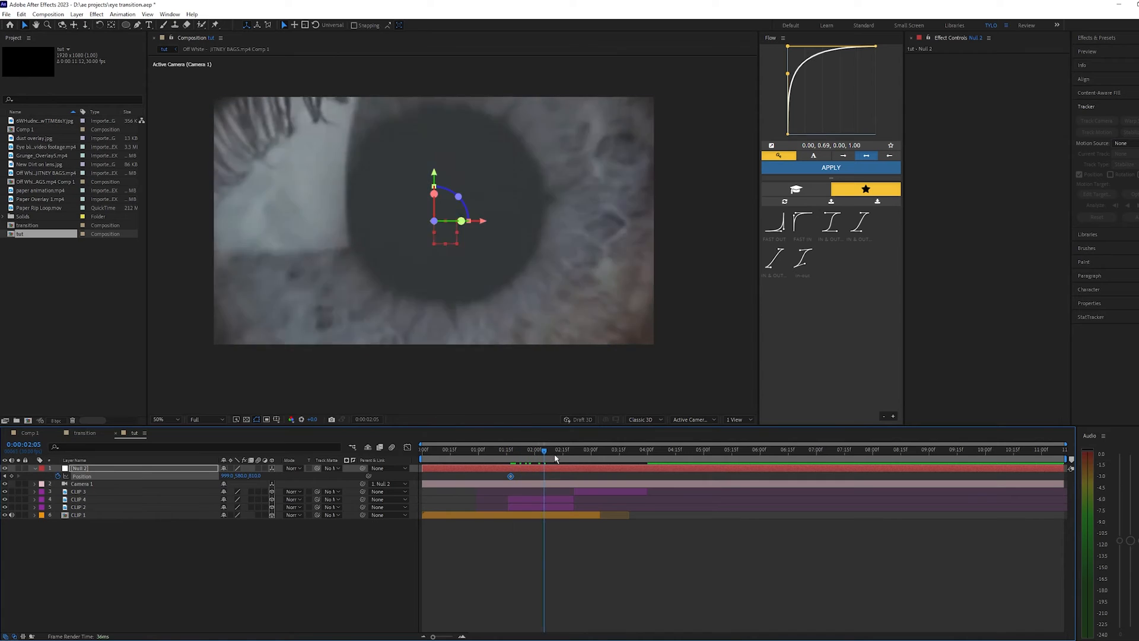
Step: Scrub Null 2's position keyframes from end to start, then select CLIP 1
{"action": "left_click", "coordinate": [563, 449]}
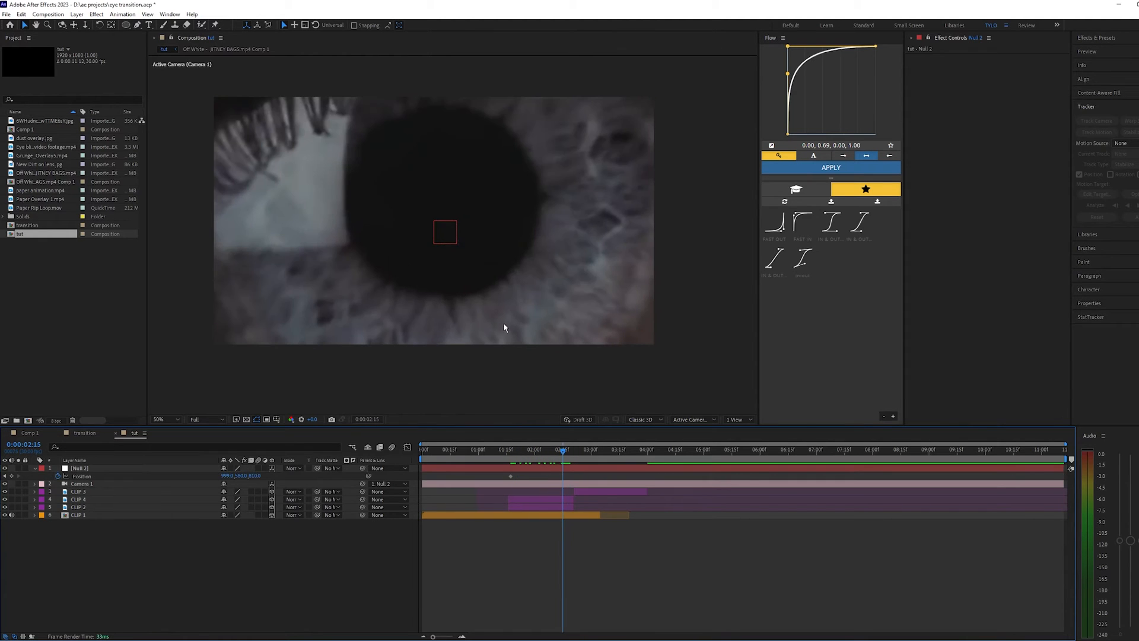
{"action": "left_click", "coordinate": [79, 468]}
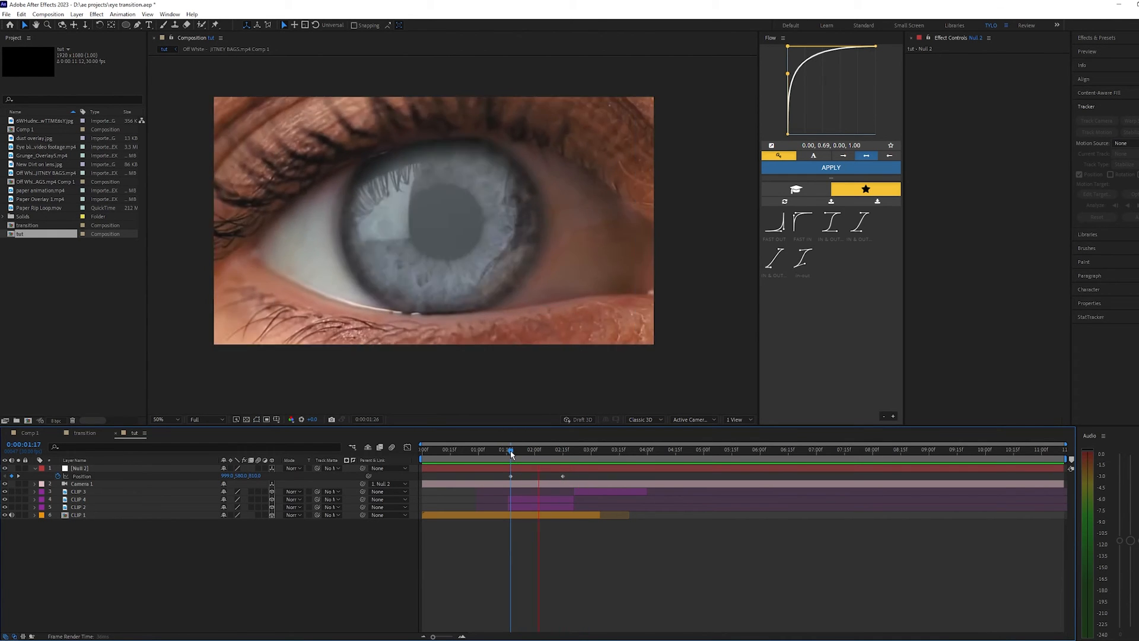
{"action": "left_click", "coordinate": [77, 514]}
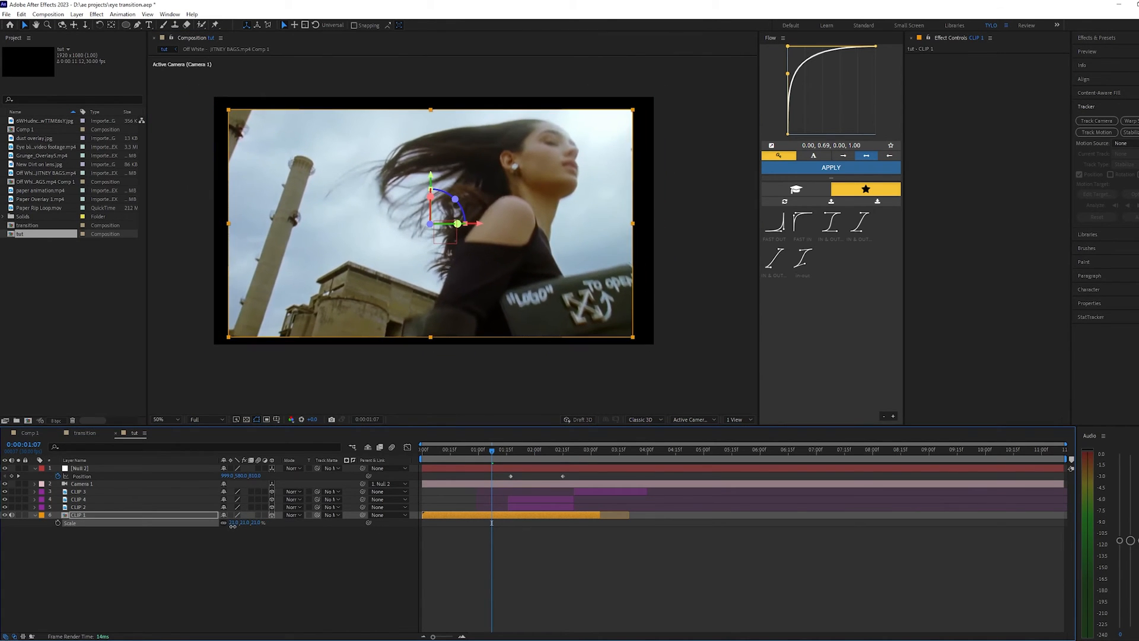
Step: Check CLIP 1 at 240% scale at a later frame and apply Motion Tile to it
{"action": "left_click", "coordinate": [501, 449]}
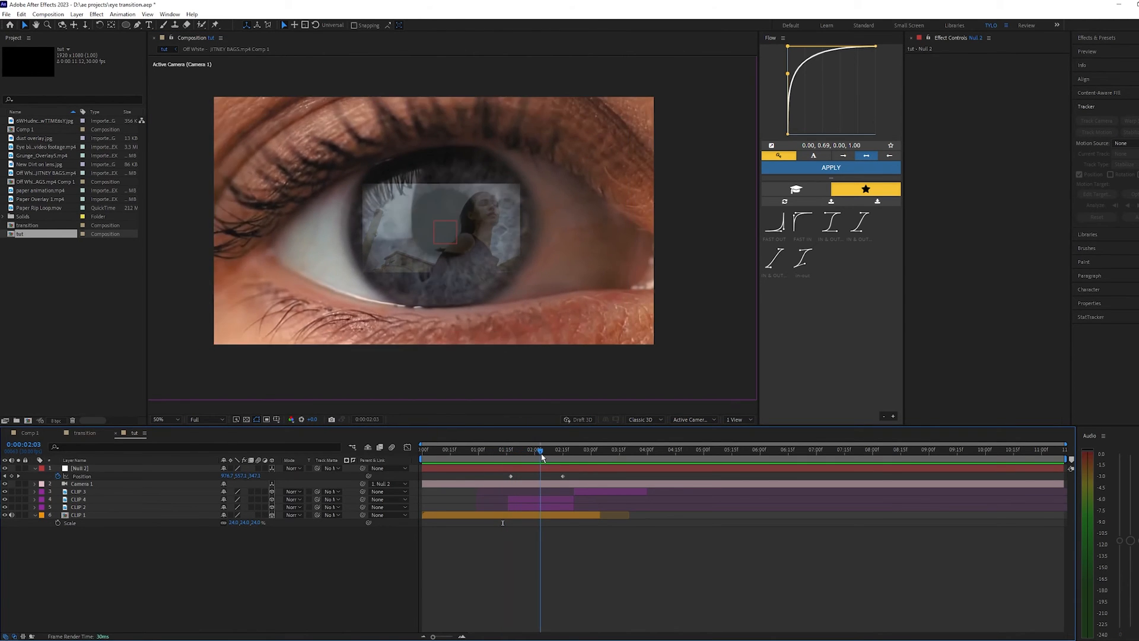
{"action": "left_click", "coordinate": [524, 449]}
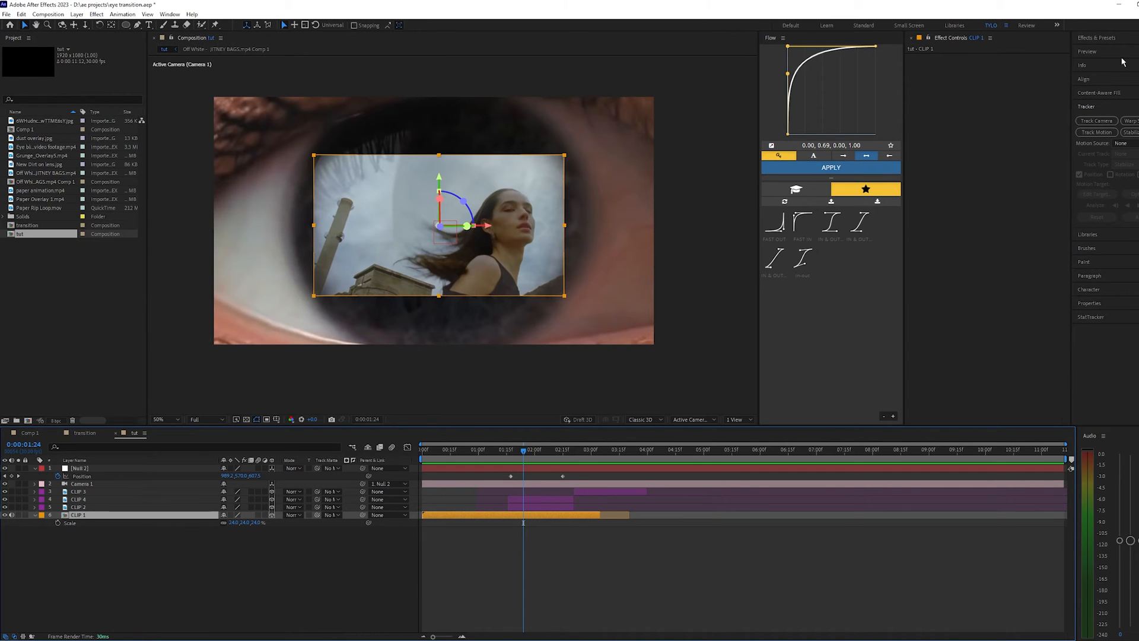
{"action": "left_click", "coordinate": [1099, 38]}
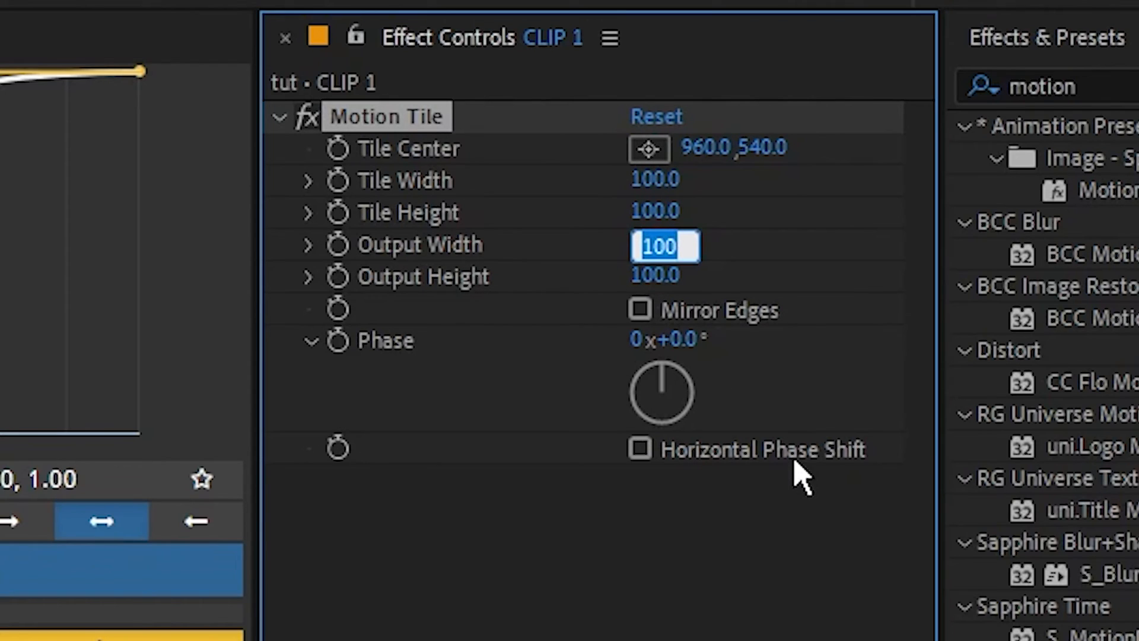
Step: Set Motion Tile output width and height to 300 and check the tiling later on
{"action": "type", "text": "300.0"}
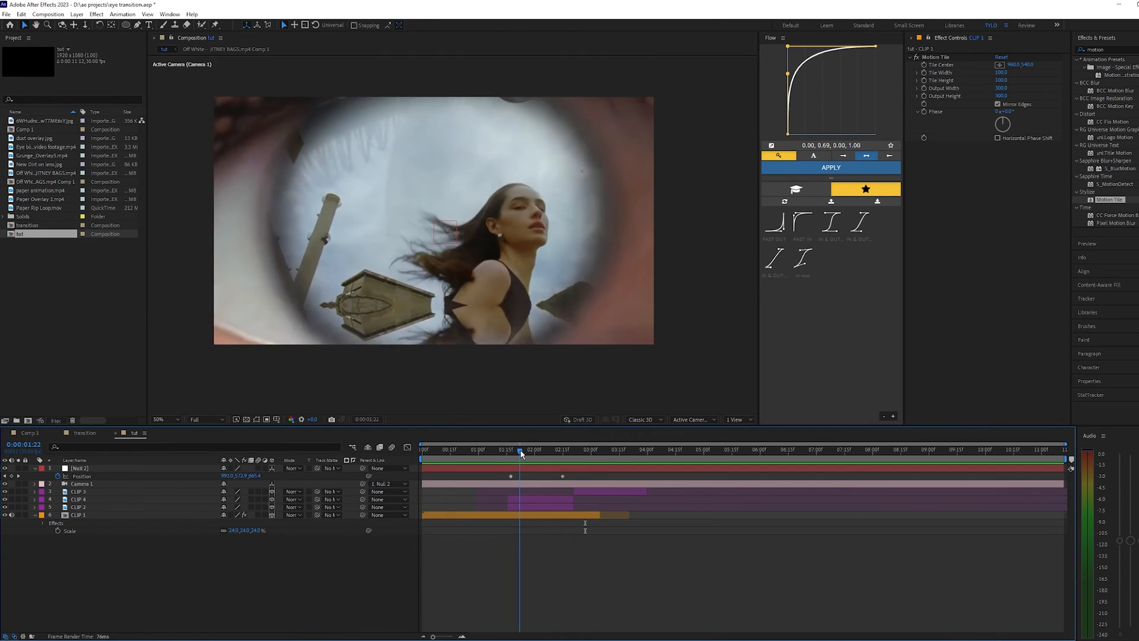
{"action": "left_click", "coordinate": [525, 450]}
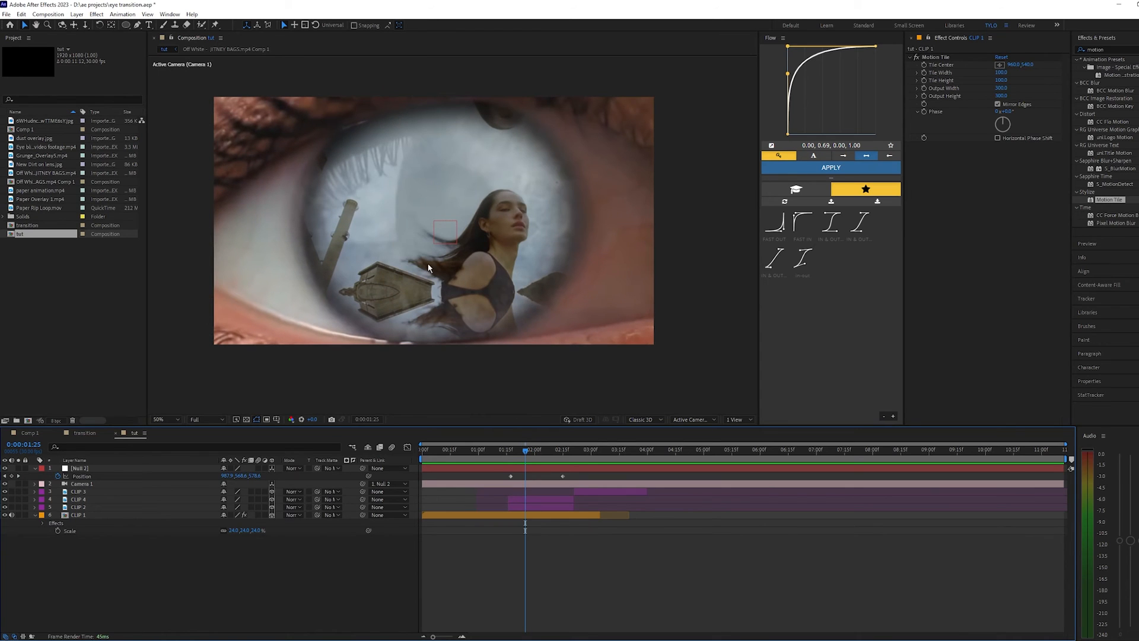
{"action": "mouse_move", "coordinate": [361, 259]}
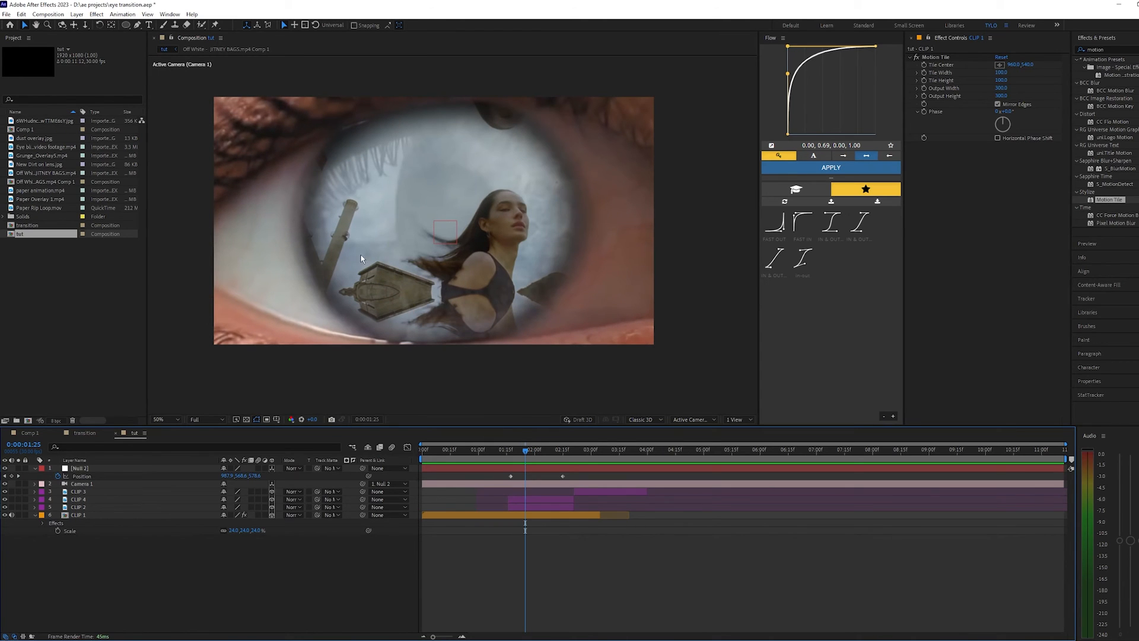
{"action": "left_click", "coordinate": [538, 449]}
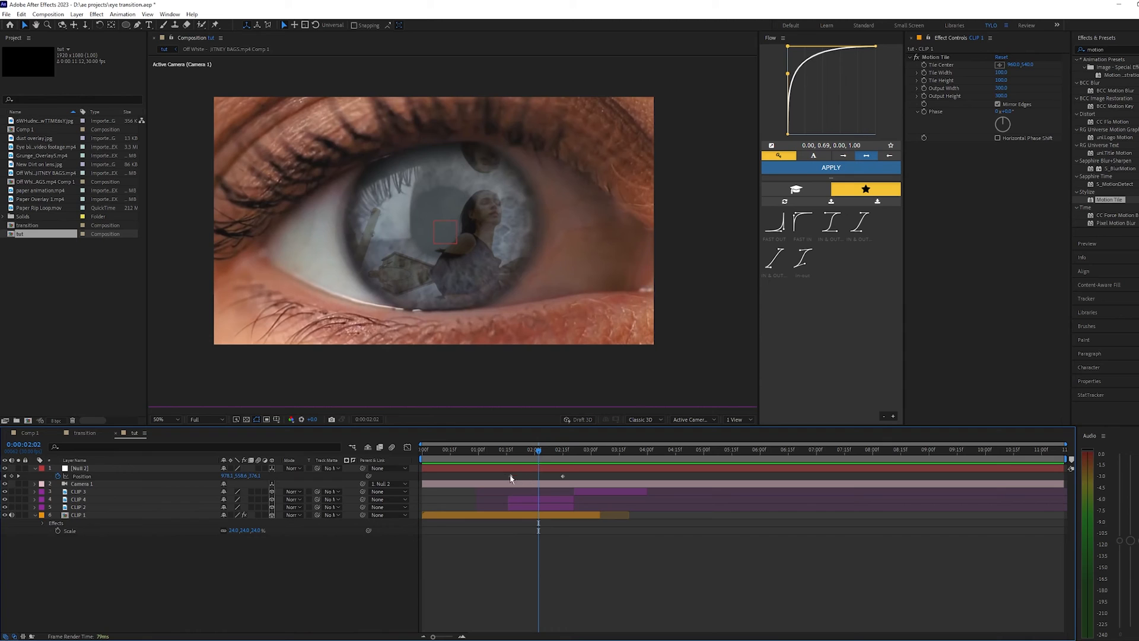
{"action": "left_click", "coordinate": [76, 468]}
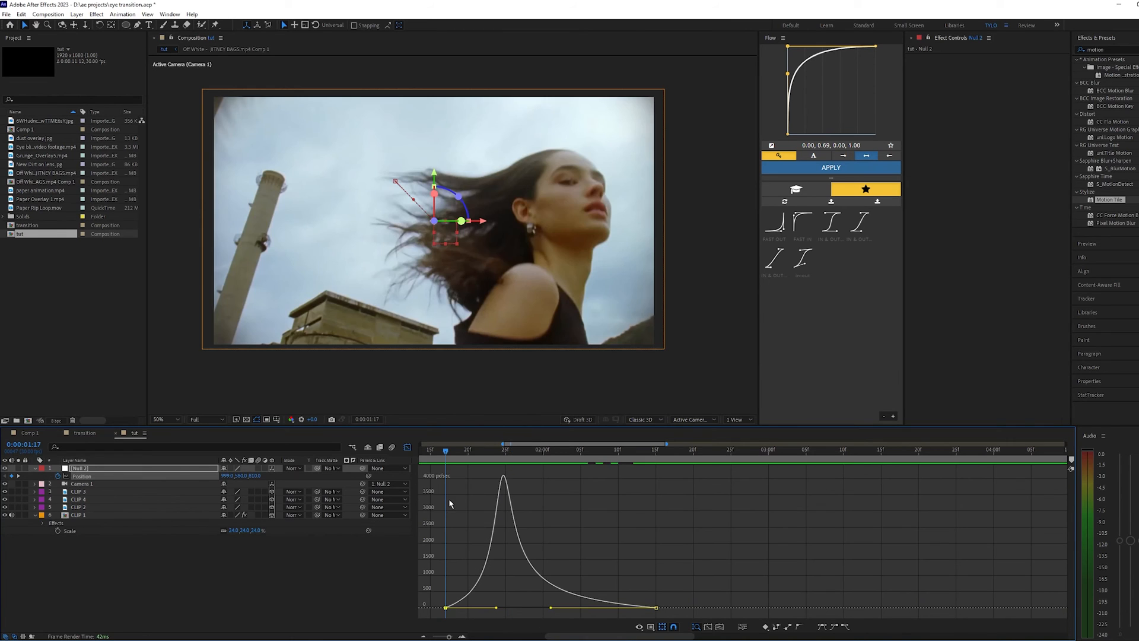
{"action": "mouse_move", "coordinate": [508, 478]}
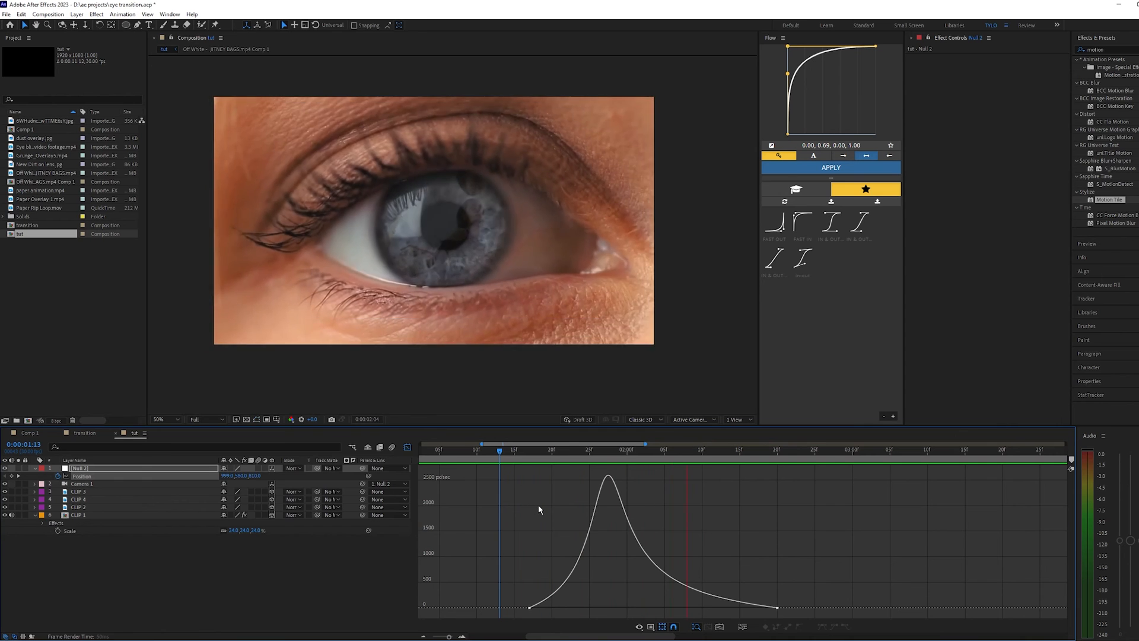
Step: Return to the layer timeline after easing Null 2's position speed curve
{"action": "left_click", "coordinate": [476, 449]}
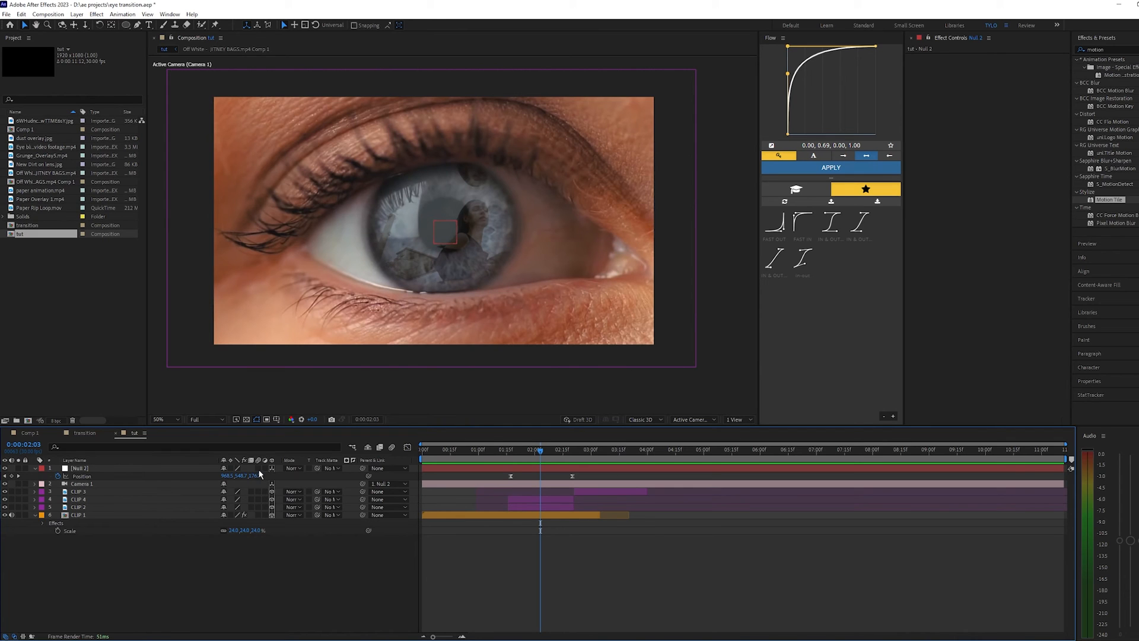
Step: Check CLIP 3 and CLIP 4 opacity, then apply a VHS preset on a new adjustment layer
{"action": "left_click", "coordinate": [77, 491]}
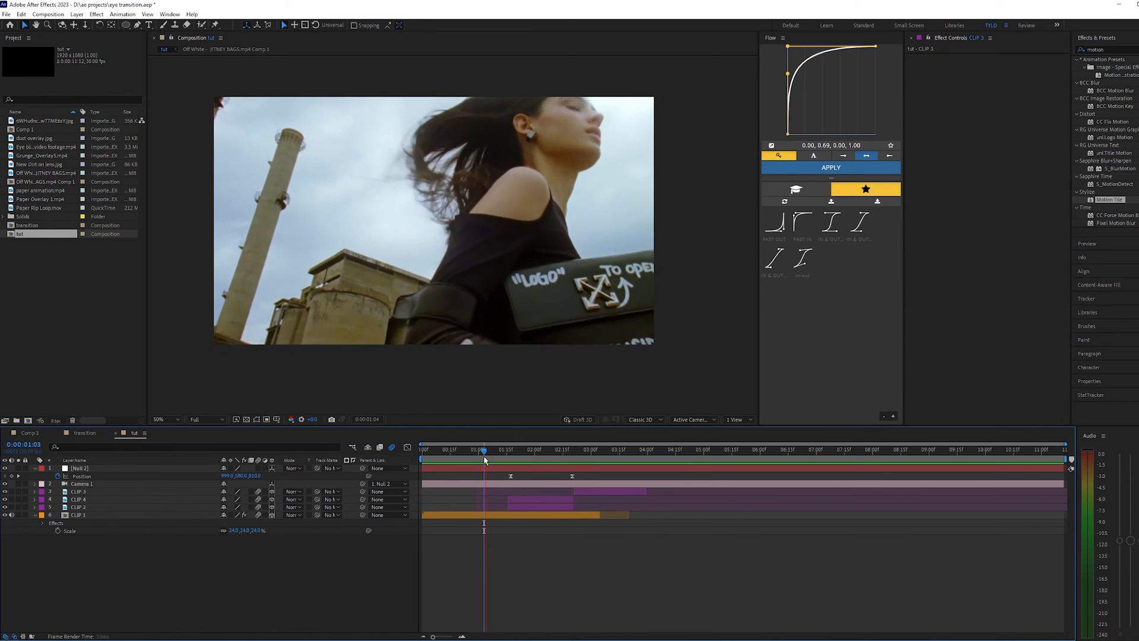
{"action": "left_click", "coordinate": [506, 449]}
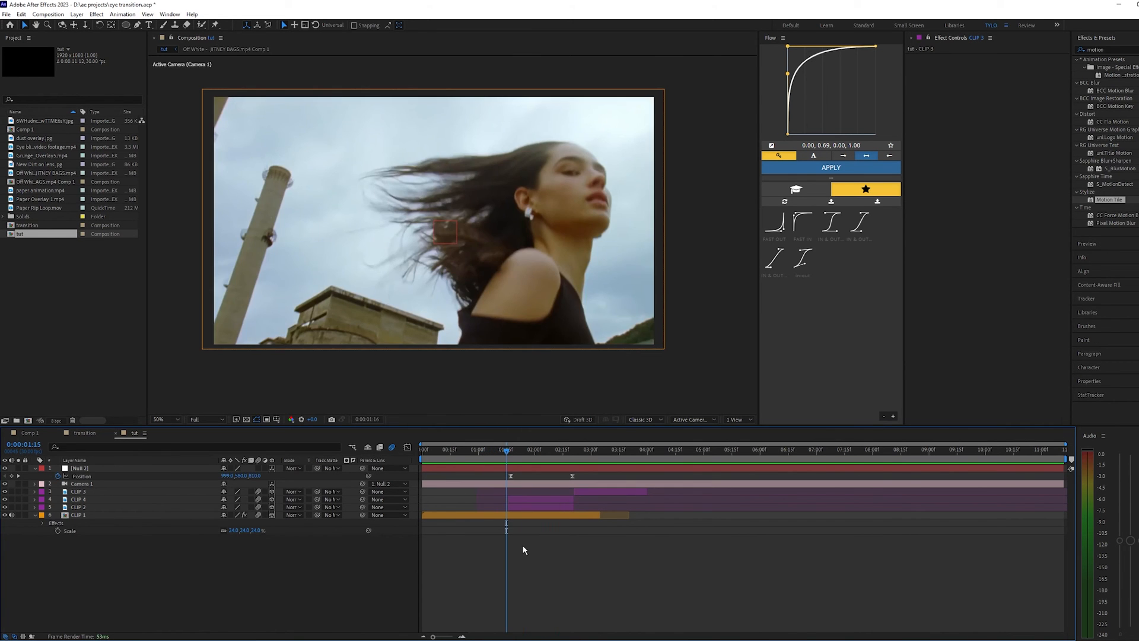
{"action": "left_click", "coordinate": [514, 449]}
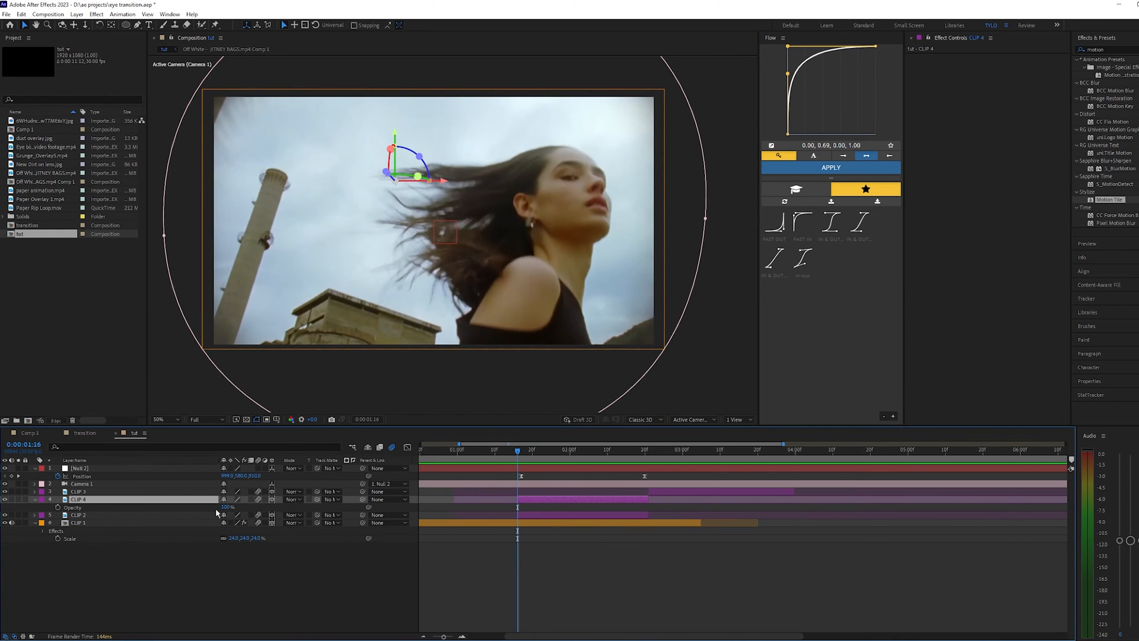
{"action": "left_click", "coordinate": [531, 449]}
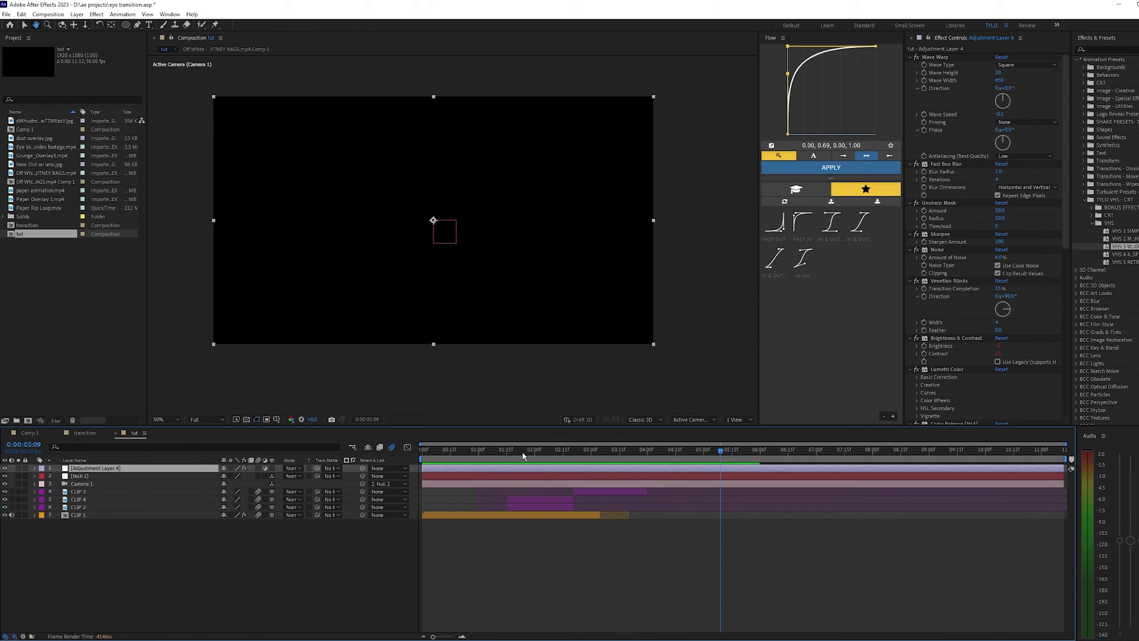
Step: Scrub between the closed-eye and zoom-out frames, then set the work area around the transition
{"action": "left_click", "coordinate": [511, 450]}
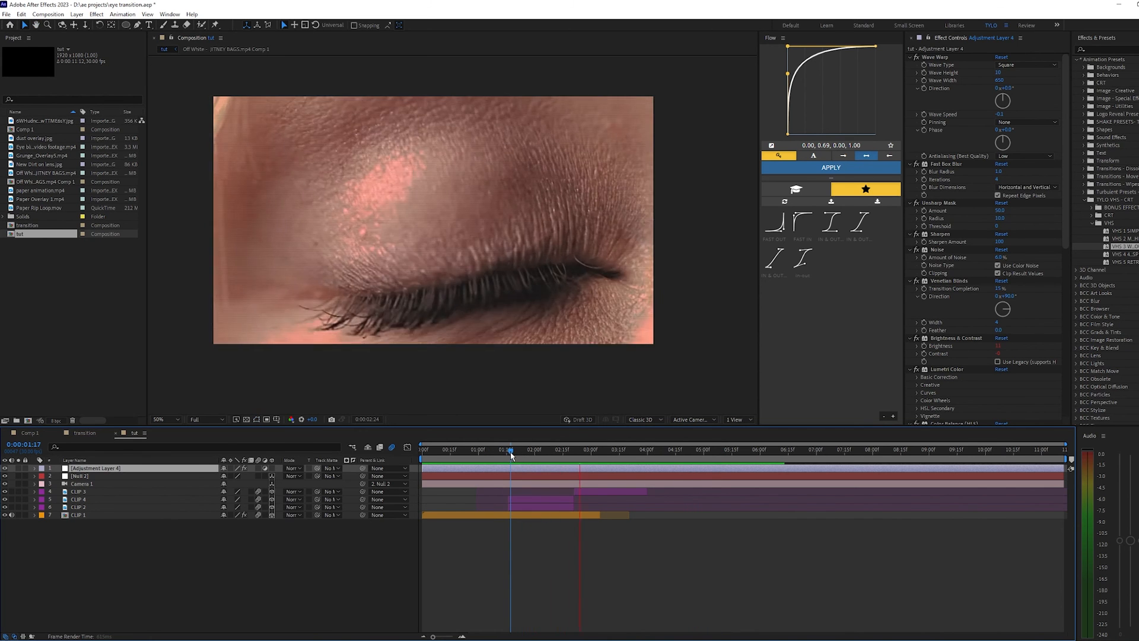
{"action": "left_click", "coordinate": [537, 449]}
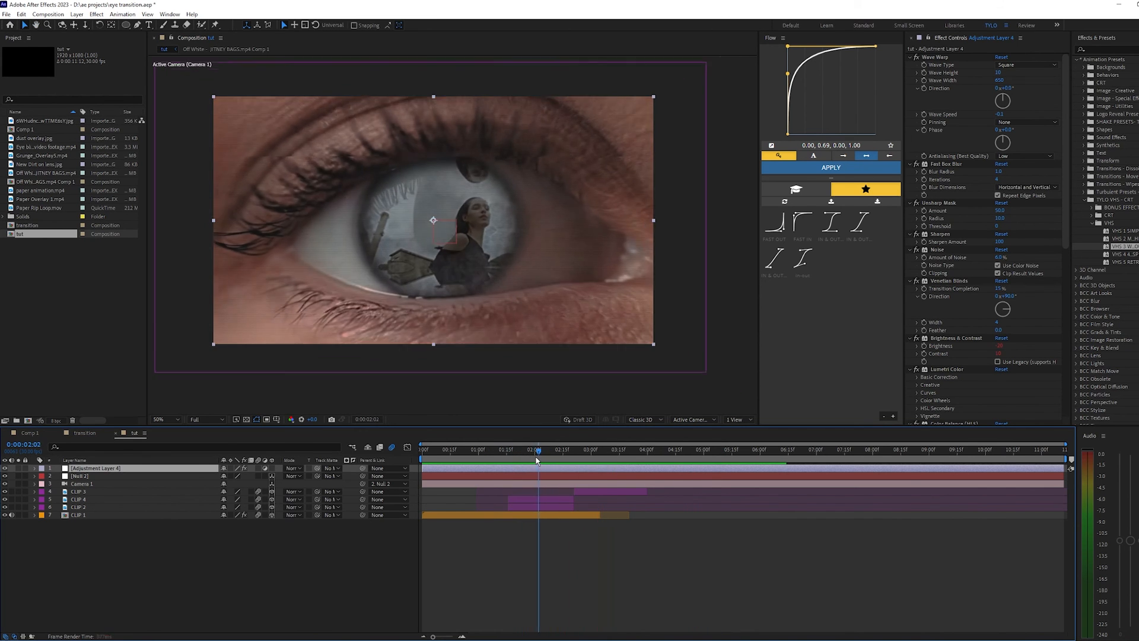
{"action": "left_click", "coordinate": [512, 450]}
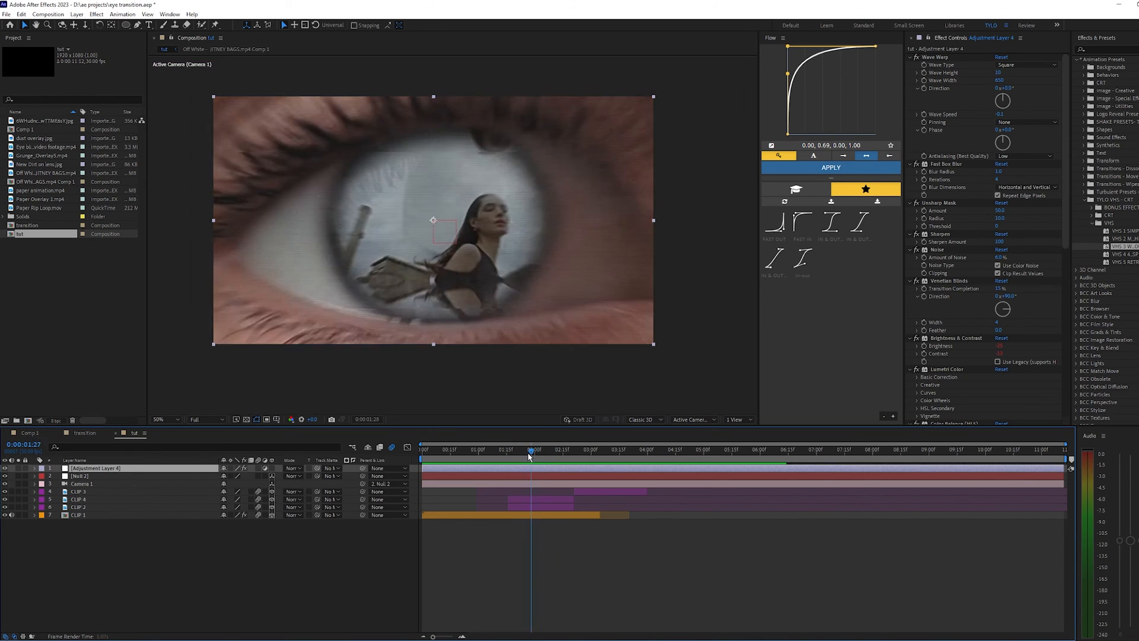
{"action": "left_click", "coordinate": [535, 449]}
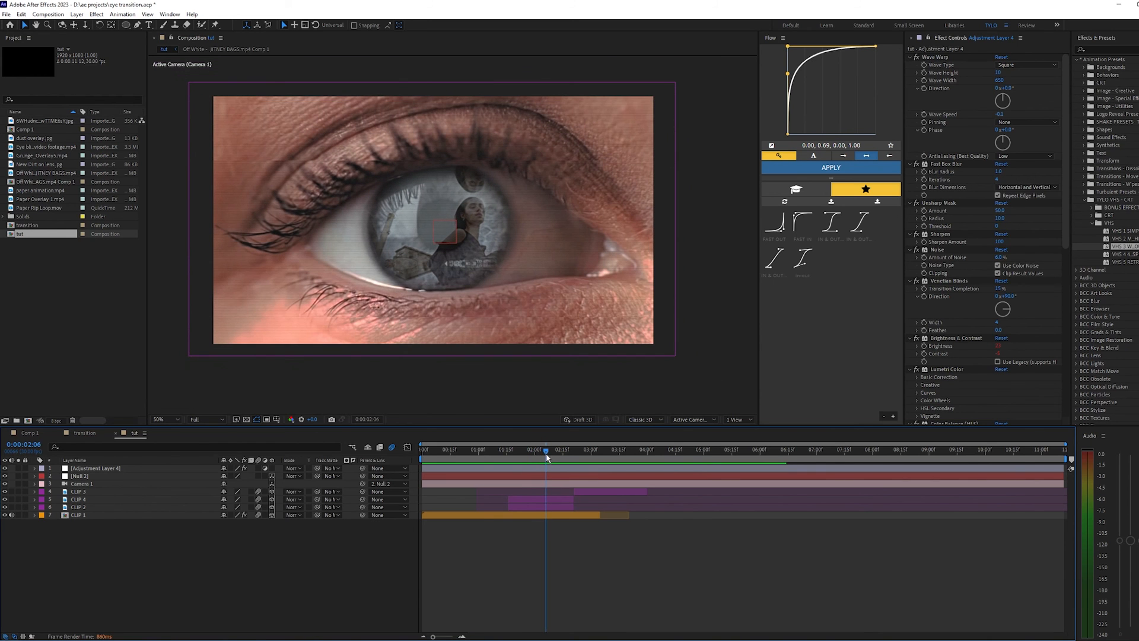
{"action": "left_click", "coordinate": [489, 449]}
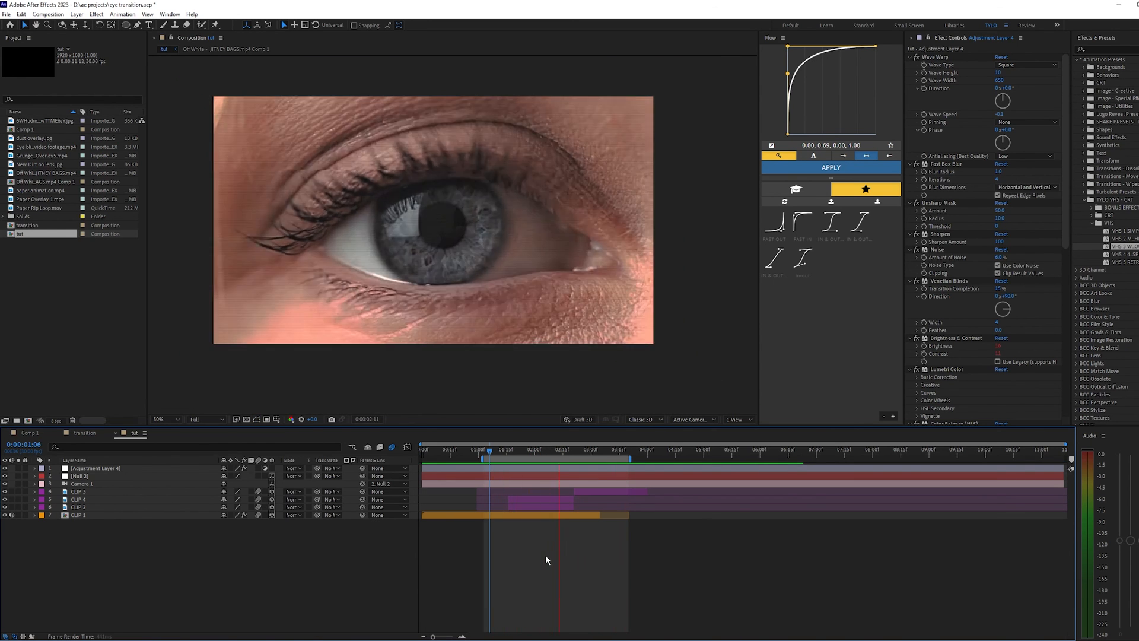